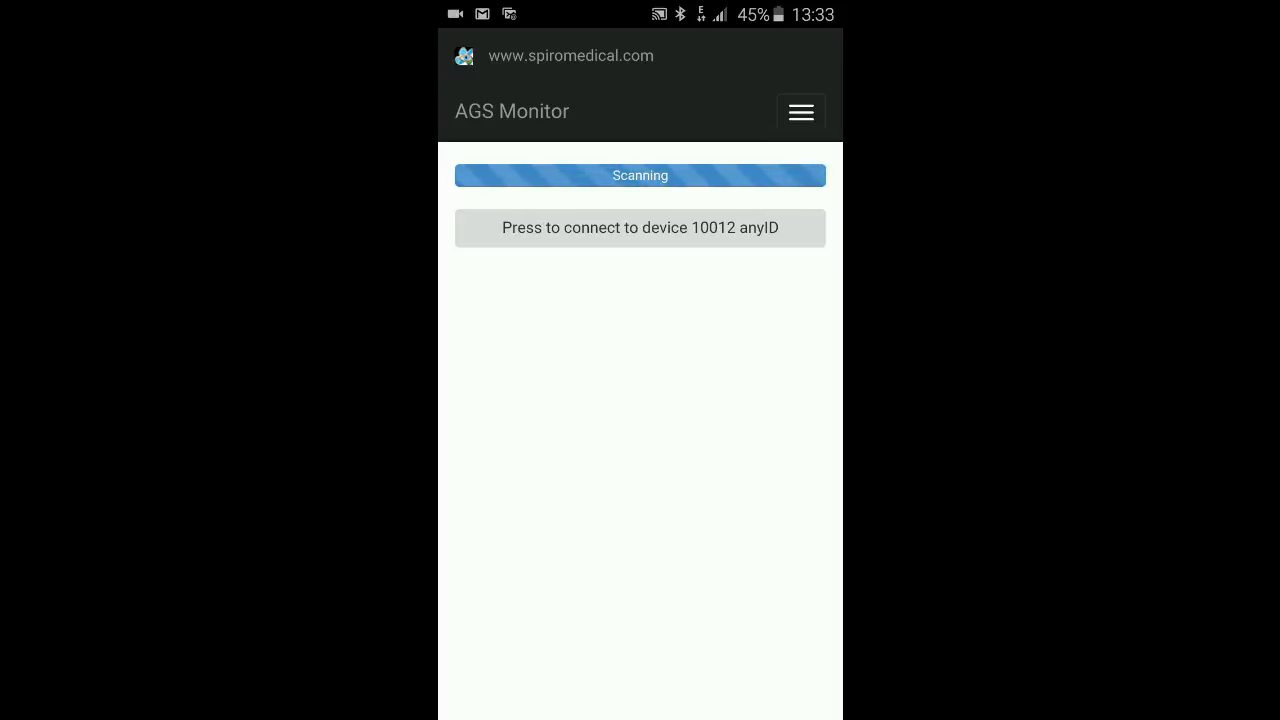
Connect to device 10012 from the scanning screen to show its live record and body-position overview
{"action": "left_click", "coordinate": [640, 228]}
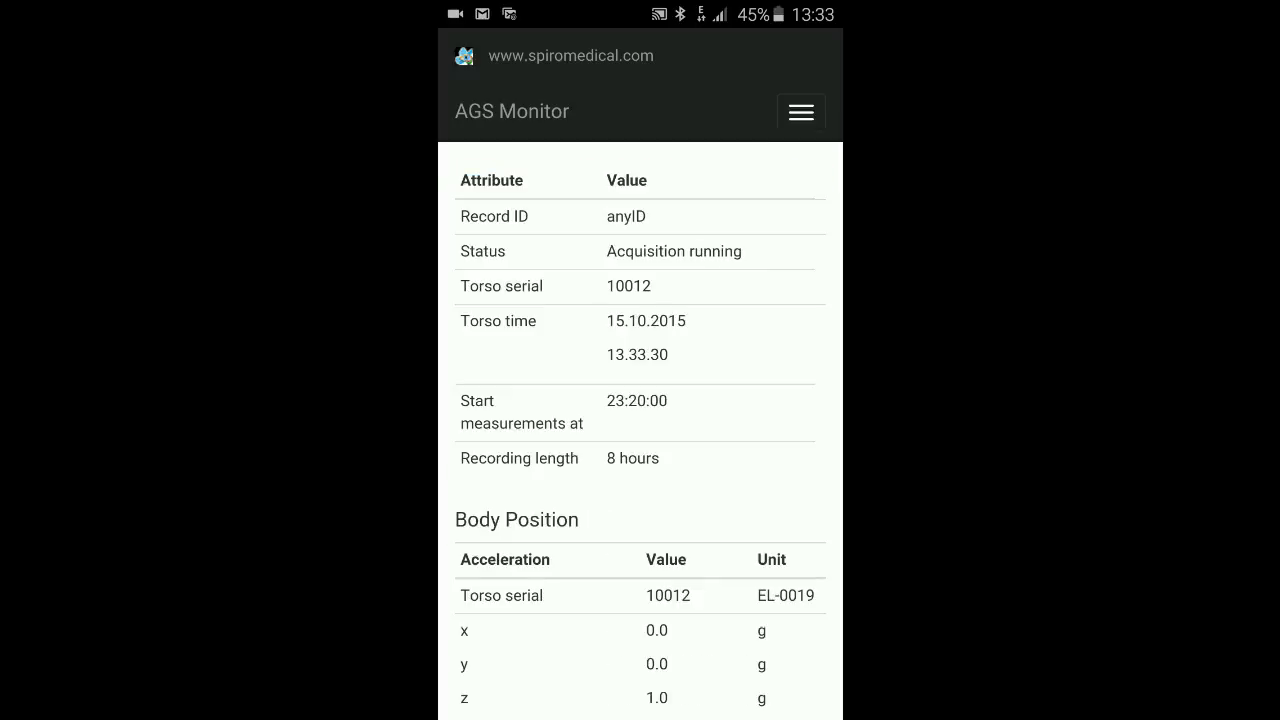
{"action": "scroll", "scroll_direction": "down", "scroll_amount": 3}
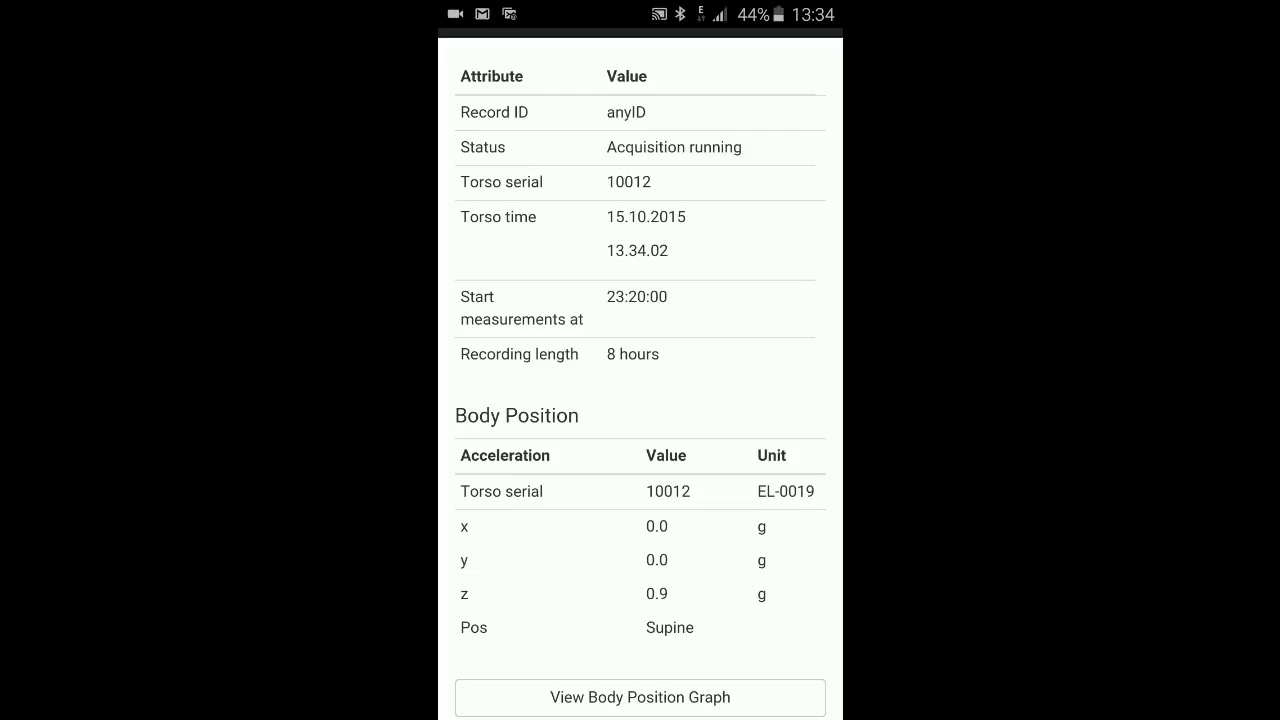
{"action": "scroll", "scroll_direction": "down", "scroll_amount": 3}
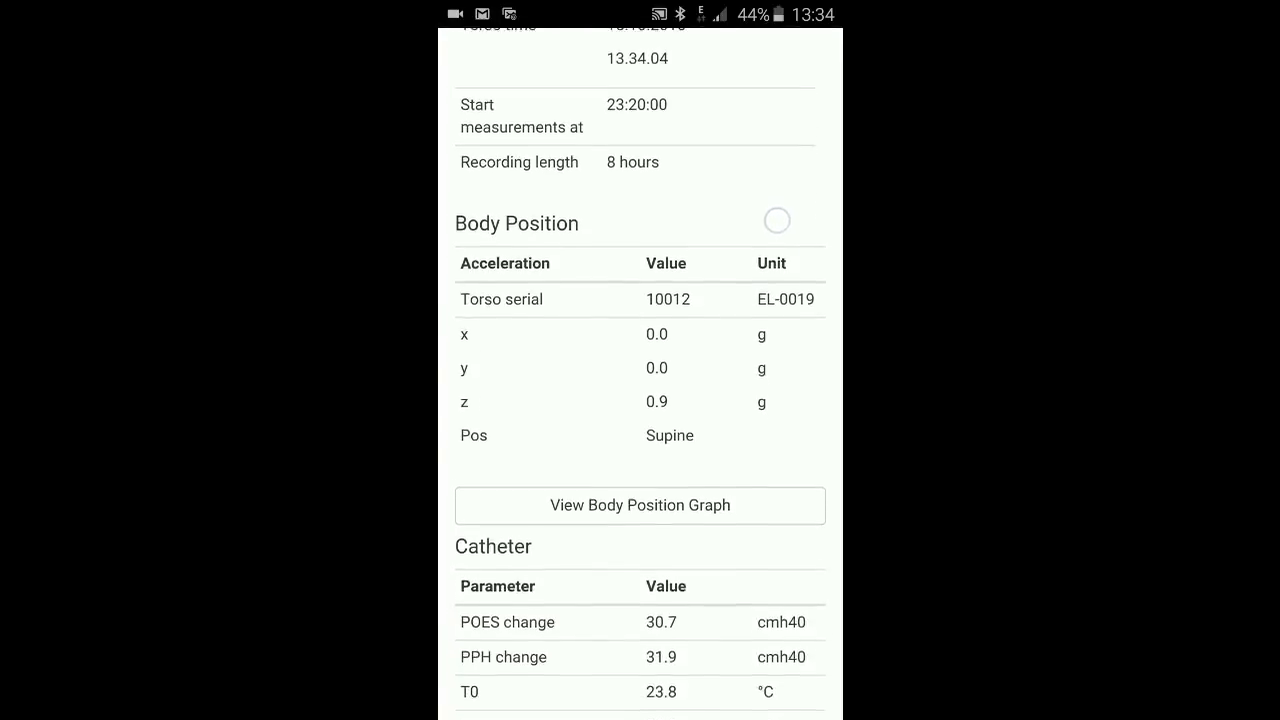
{"action": "scroll", "scroll_direction": "down", "scroll_amount": 3}
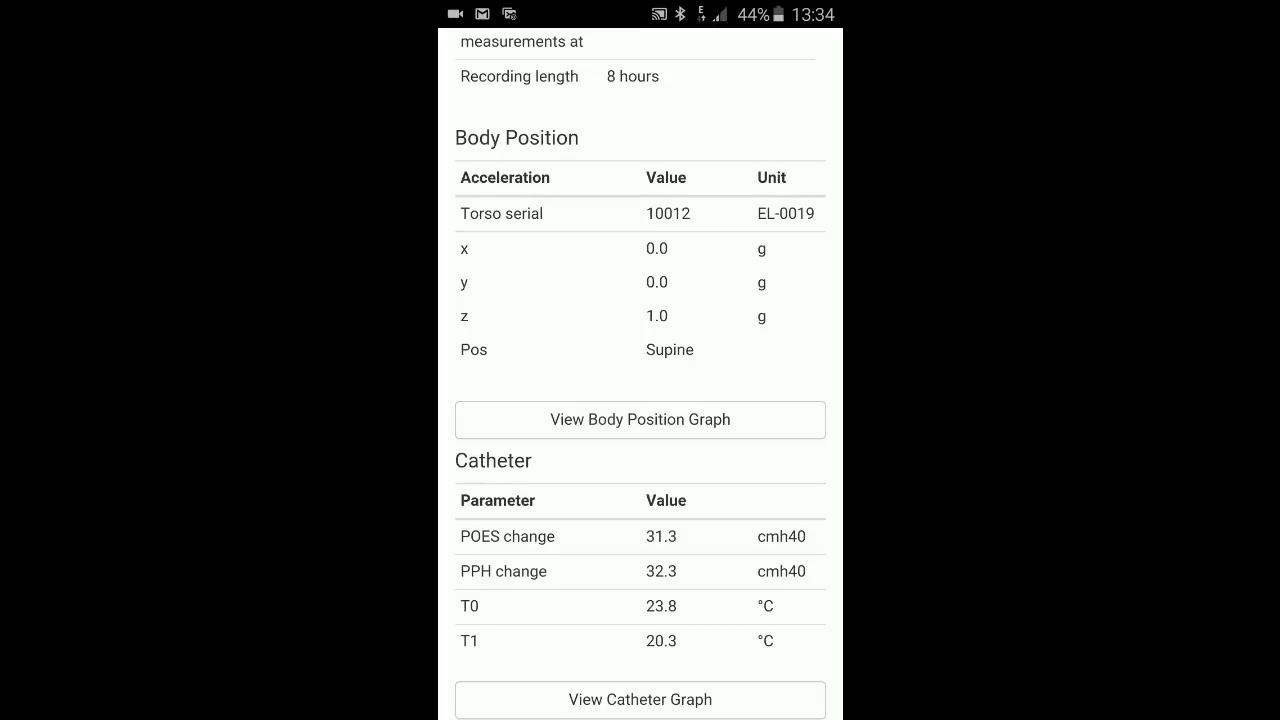
{"action": "left_click", "coordinate": [640, 419]}
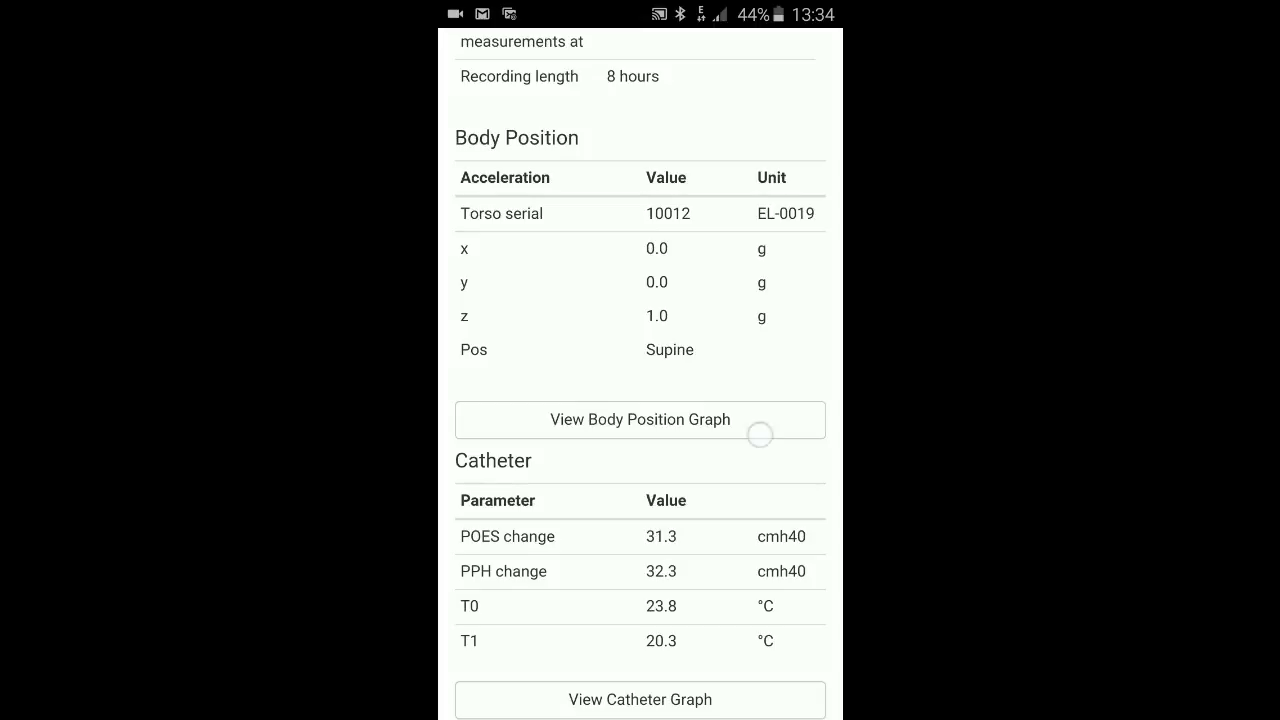
{"action": "left_click", "coordinate": [640, 419]}
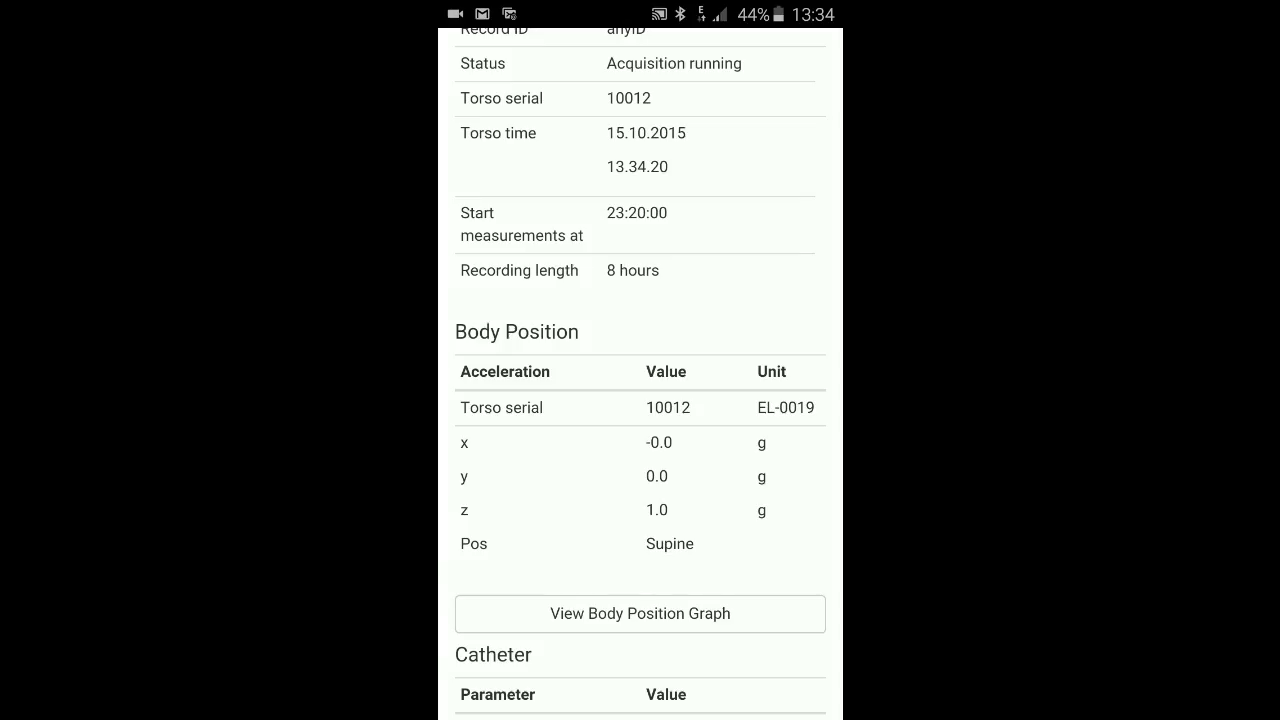
{"action": "scroll", "scroll_direction": "down", "scroll_amount": 3}
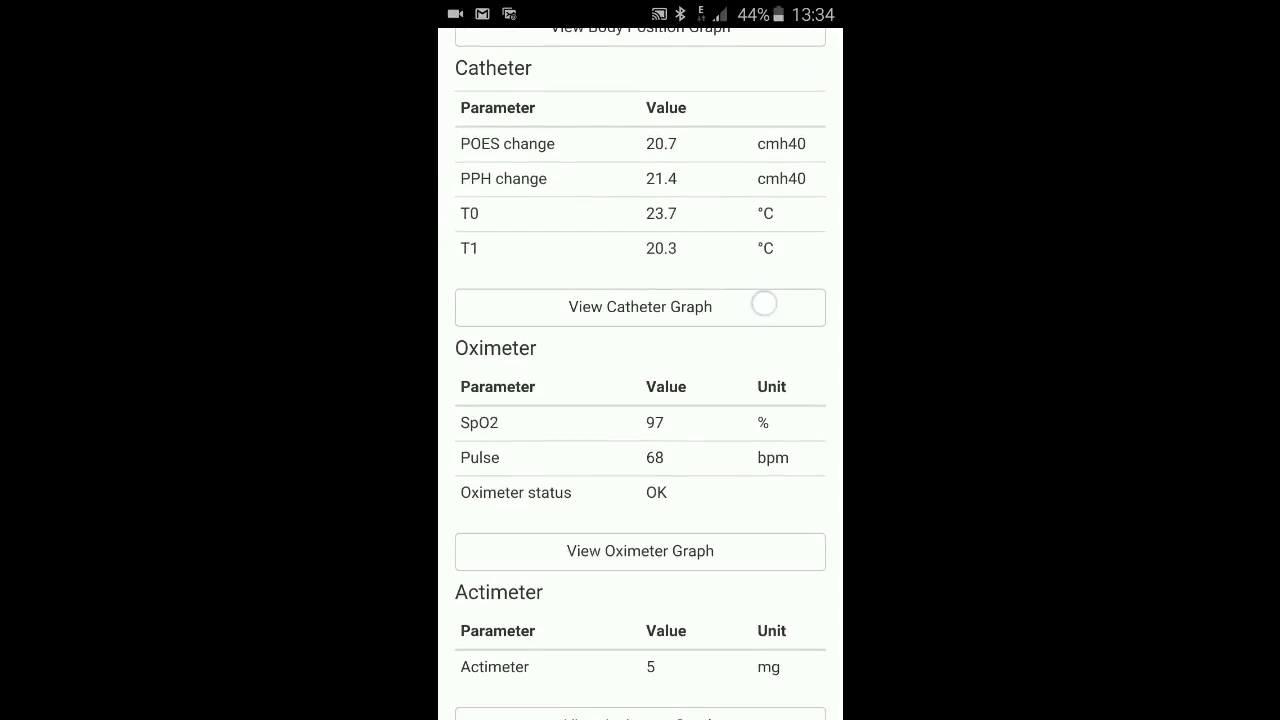
{"action": "left_click", "coordinate": [640, 306]}
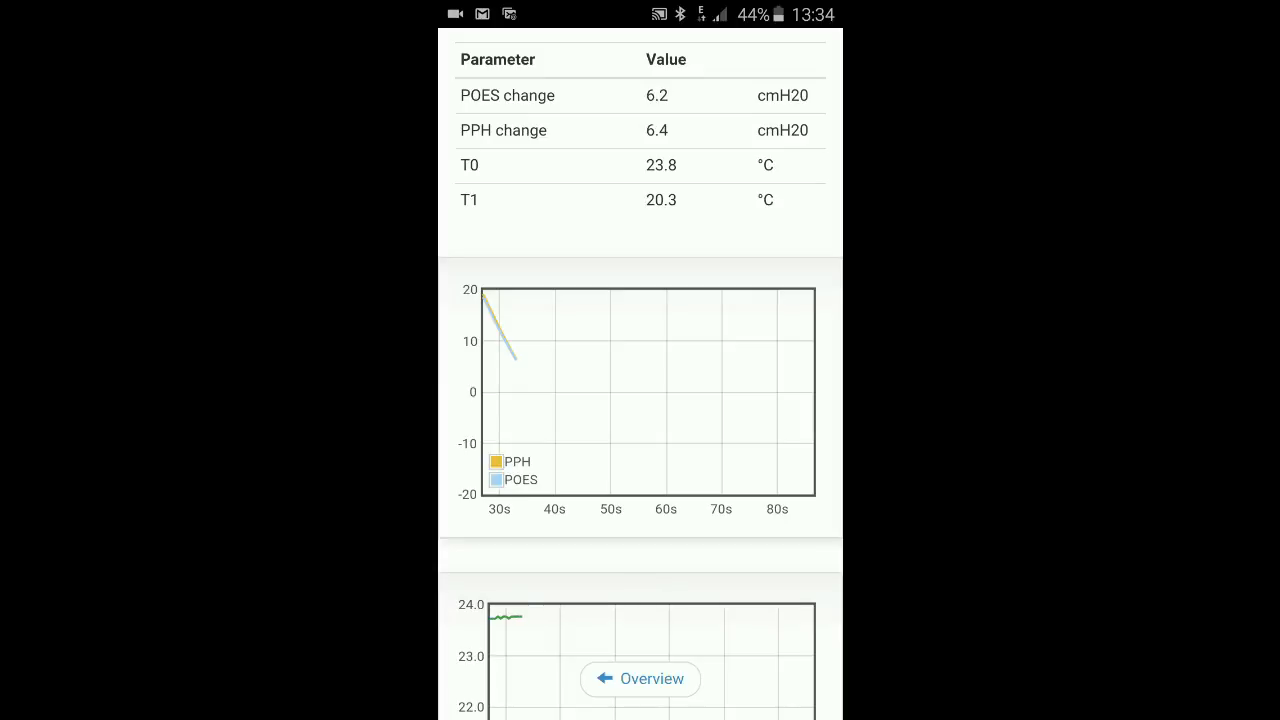
{"action": "scroll", "scroll_direction": "down", "scroll_amount": 3}
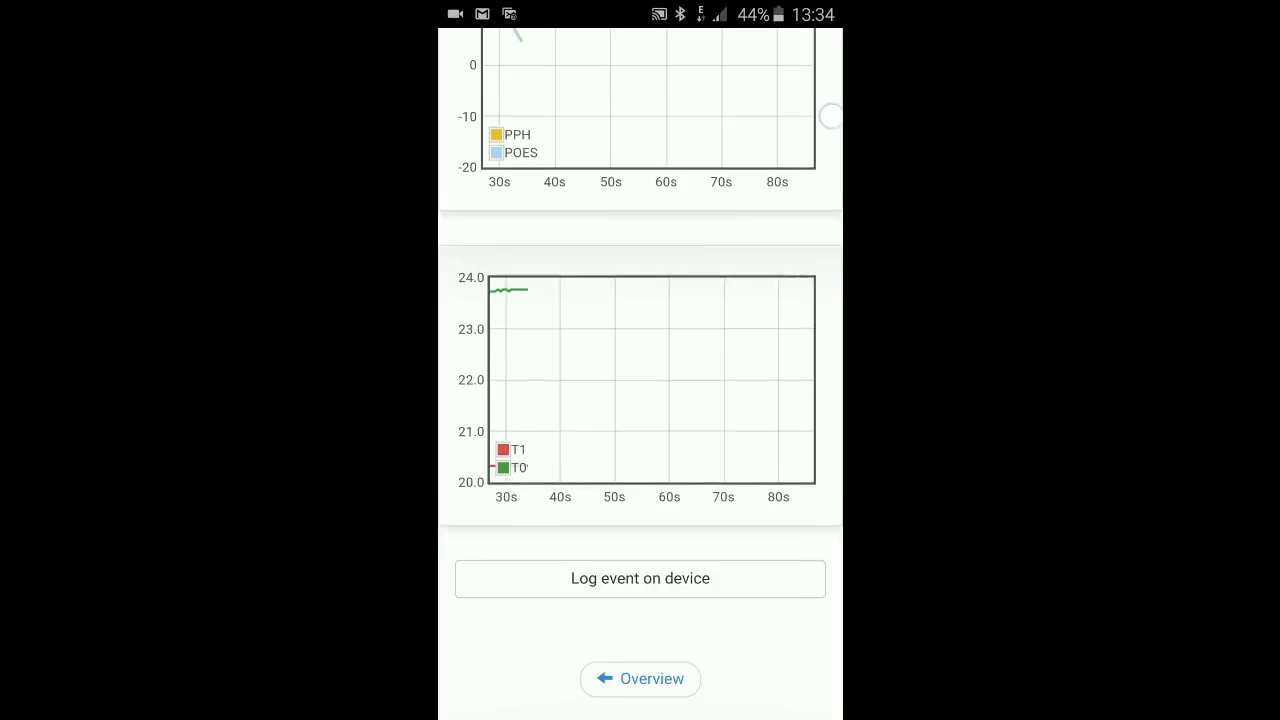
{"action": "scroll", "scroll_direction": "down", "scroll_amount": 3}
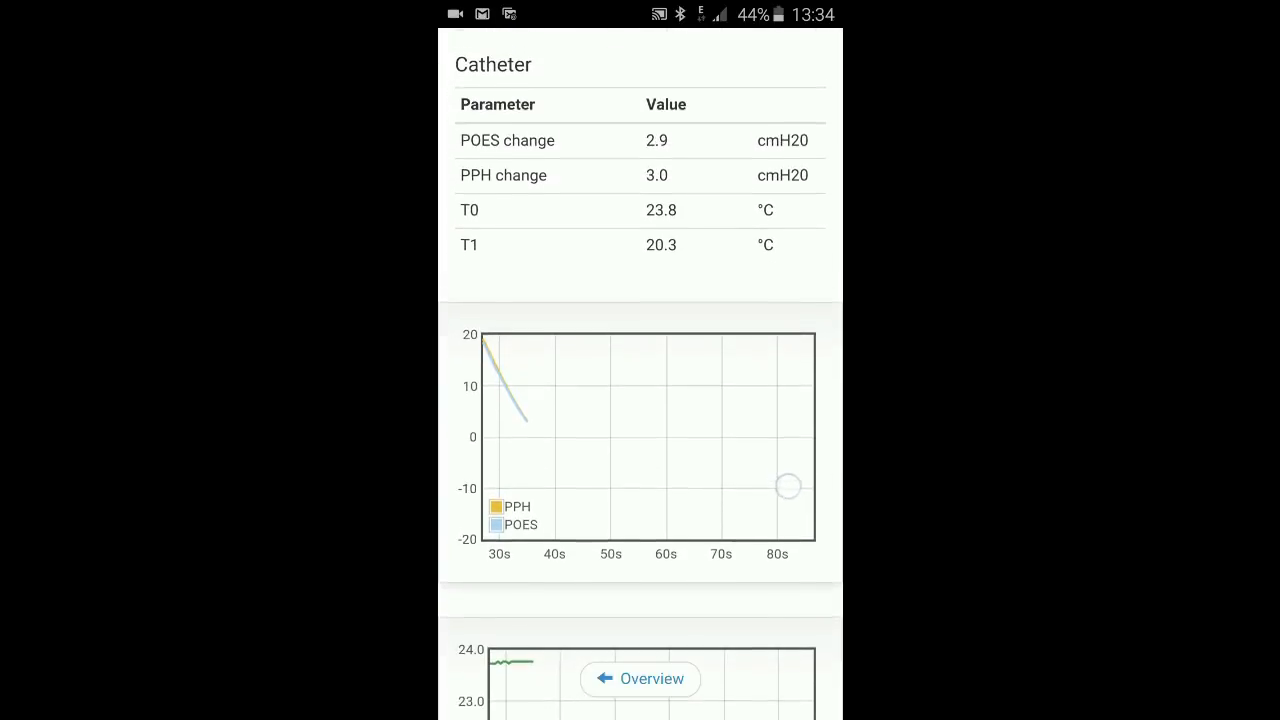
{"action": "scroll", "scroll_direction": "down", "scroll_amount": 3}
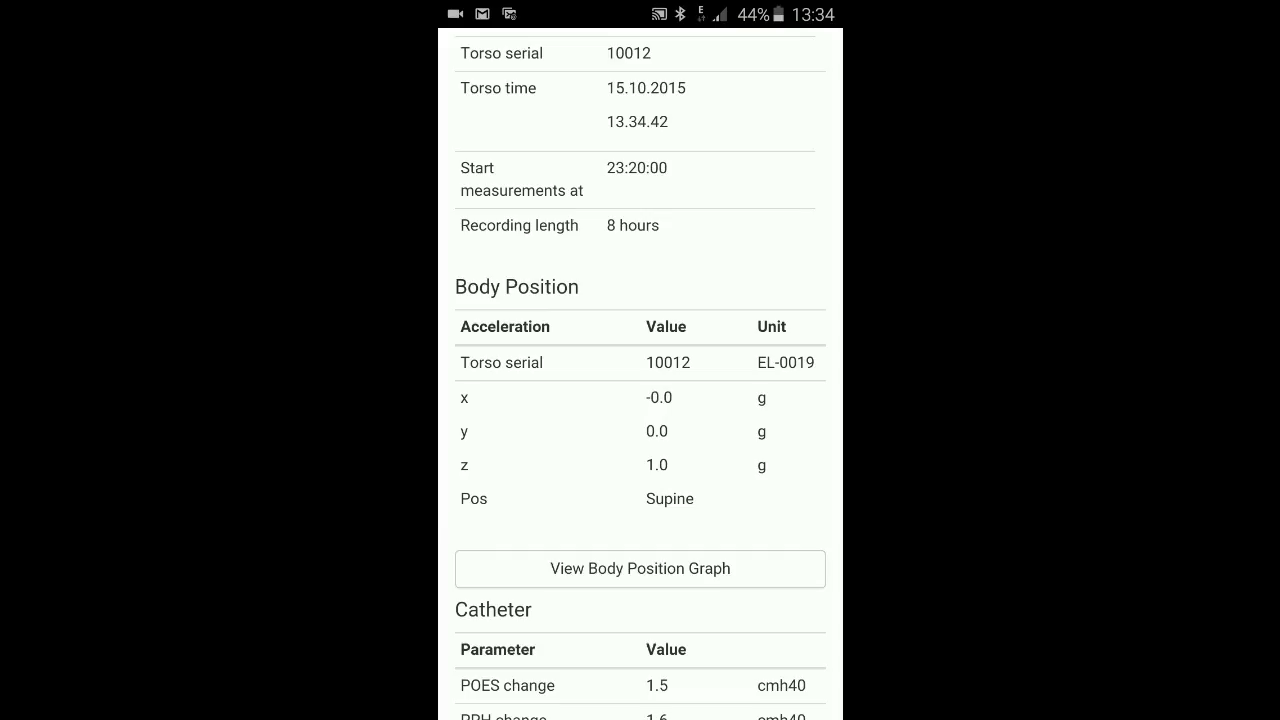
{"action": "scroll", "scroll_direction": "down", "scroll_amount": 3}
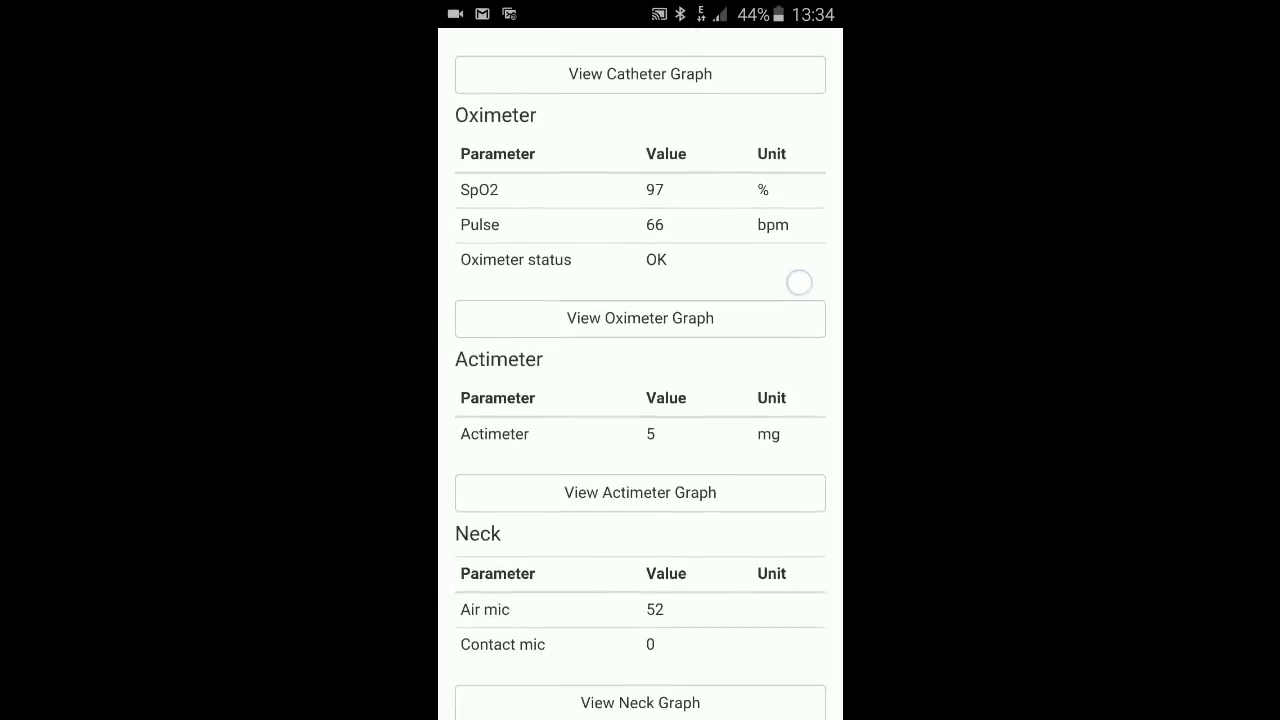
{"action": "left_click", "coordinate": [640, 318]}
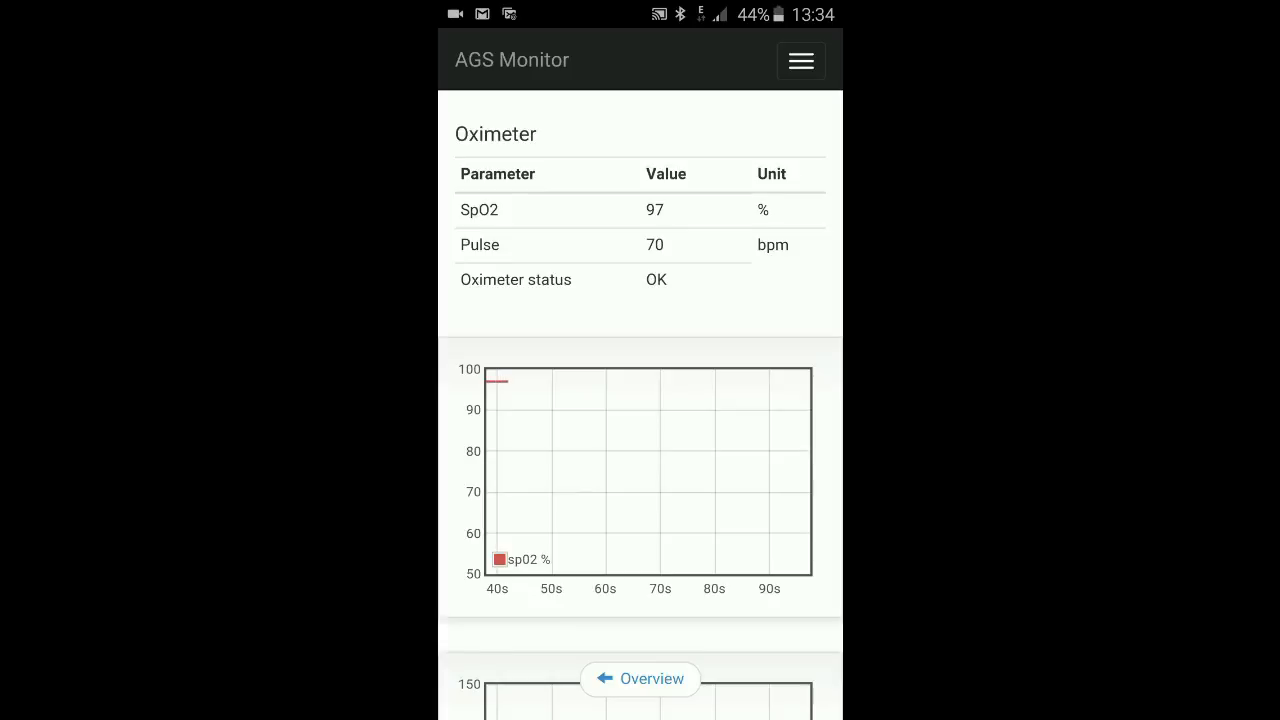
{"action": "scroll", "scroll_direction": "down", "scroll_amount": 3}
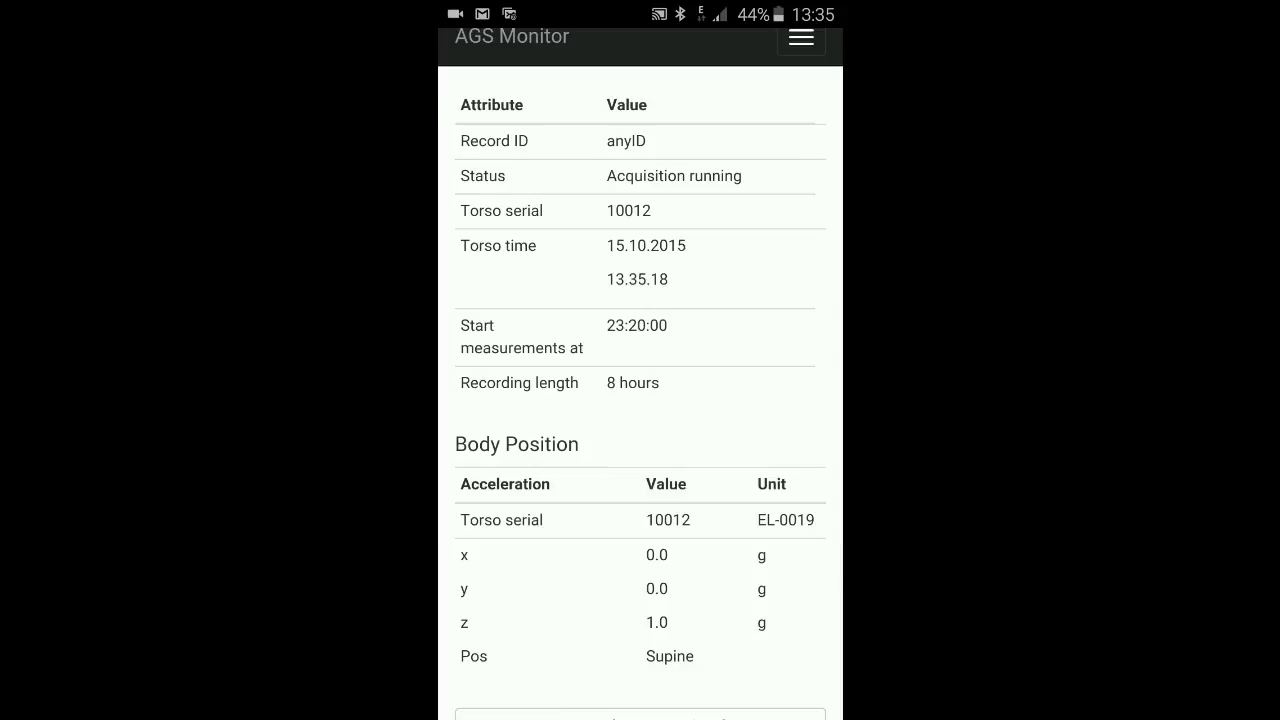
{"action": "scroll", "scroll_direction": "down", "scroll_amount": 3}
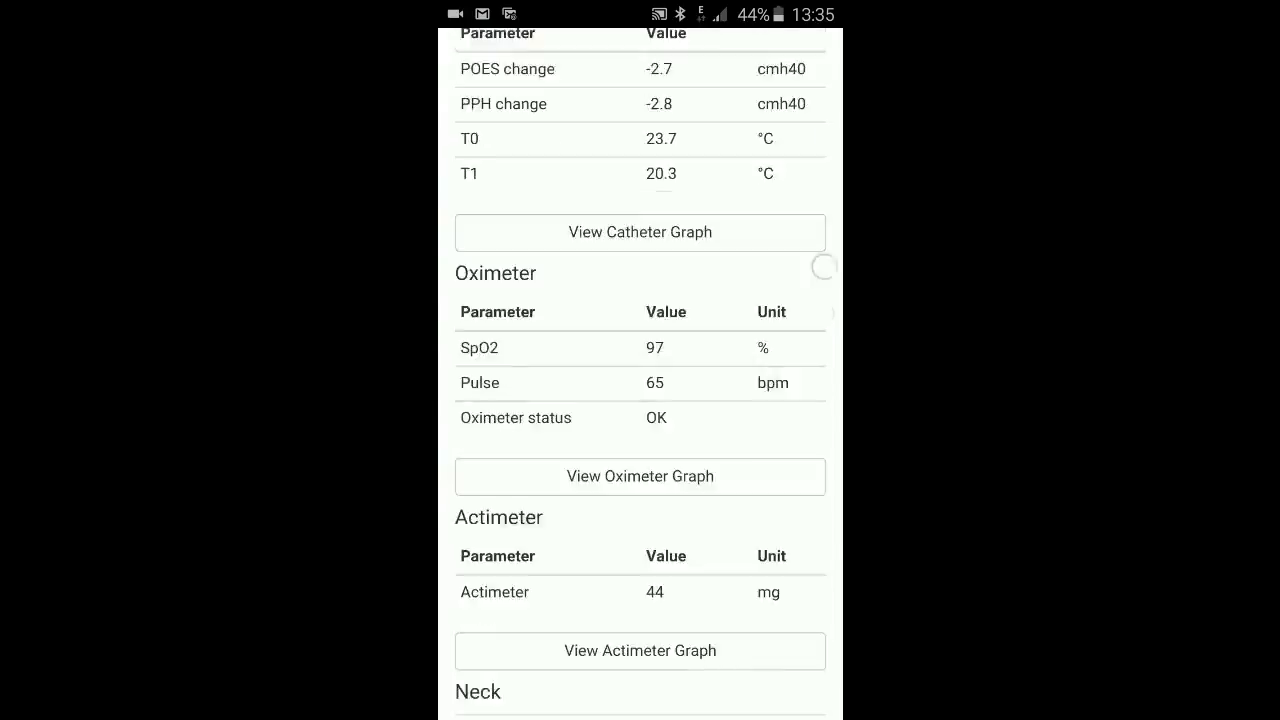
{"action": "scroll", "scroll_direction": "down", "scroll_amount": 3}
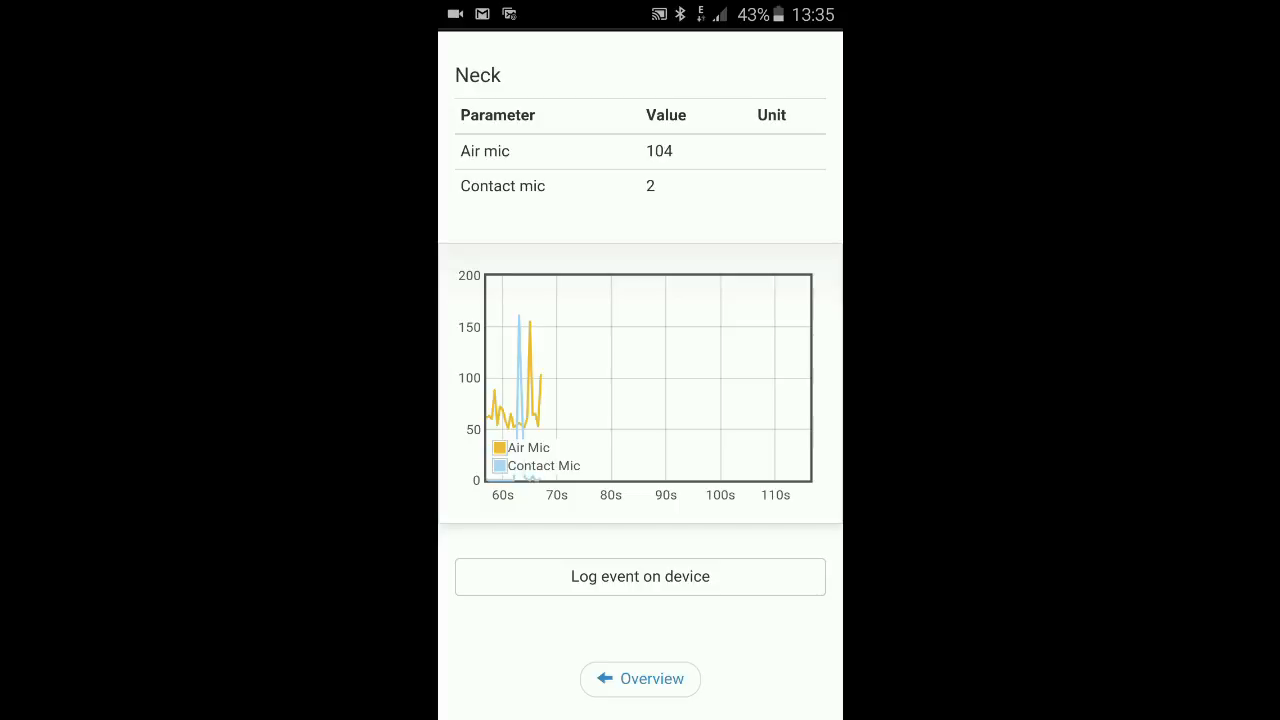
{"action": "left_click", "coordinate": [639, 679]}
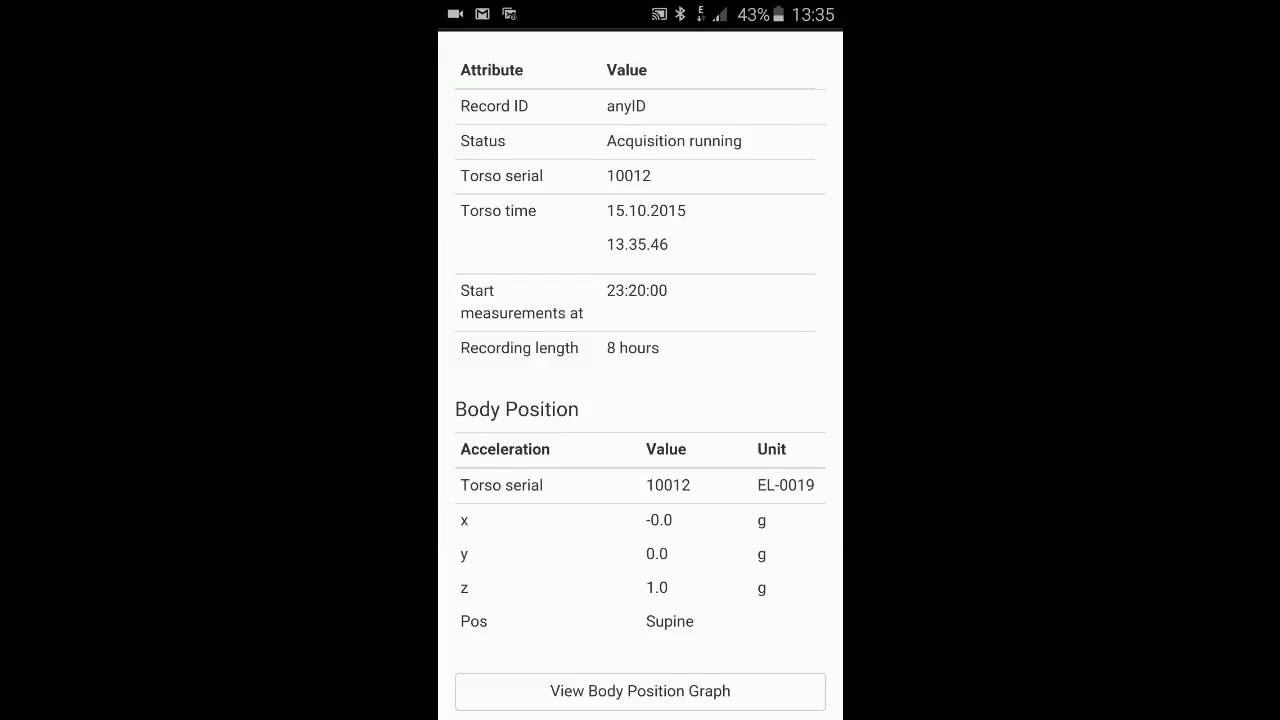
{"action": "scroll", "scroll_direction": "down", "scroll_amount": 3}
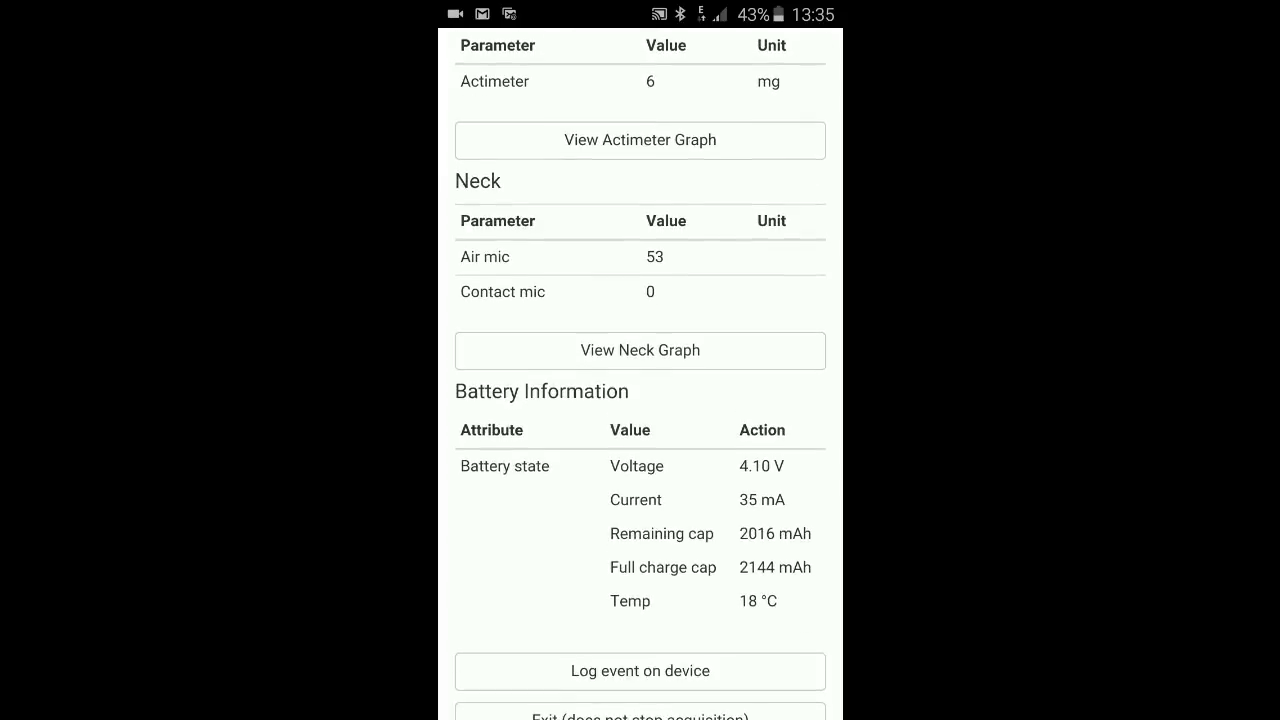